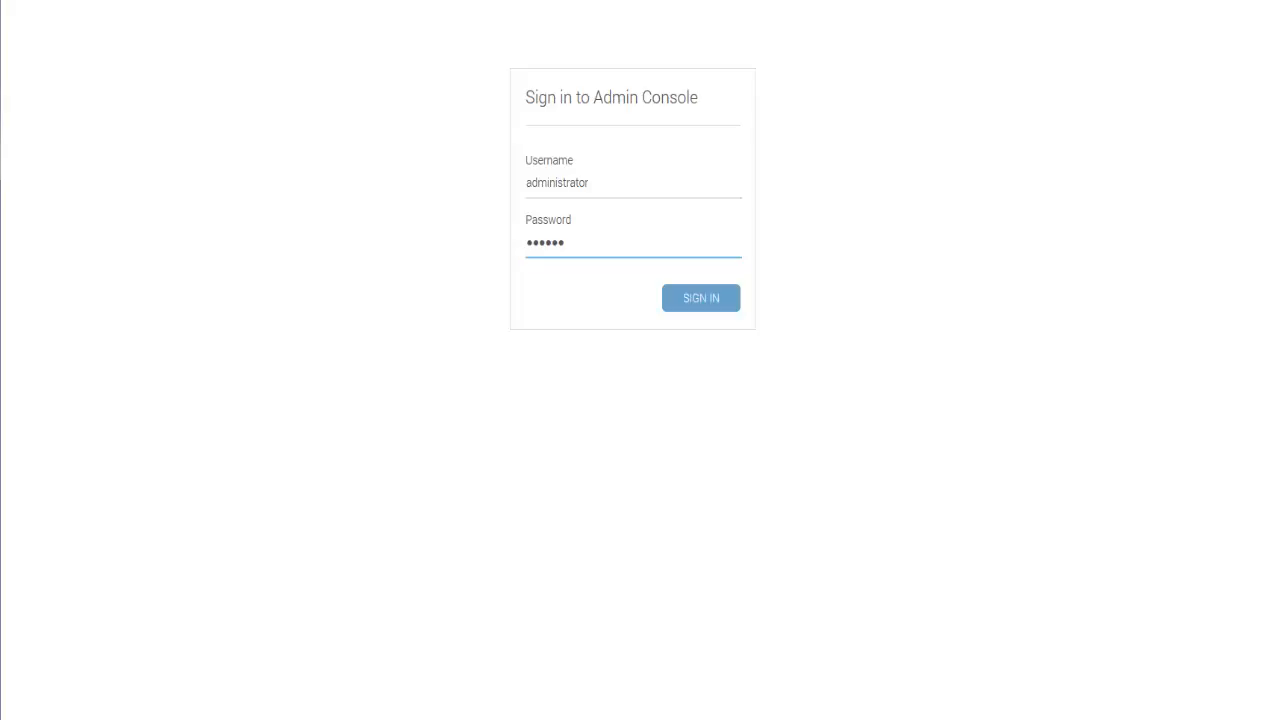
Step: Sign in, select hub macw2k8r202 and open its robot macw2k8r202 from the Robots list
left_click(700, 296)
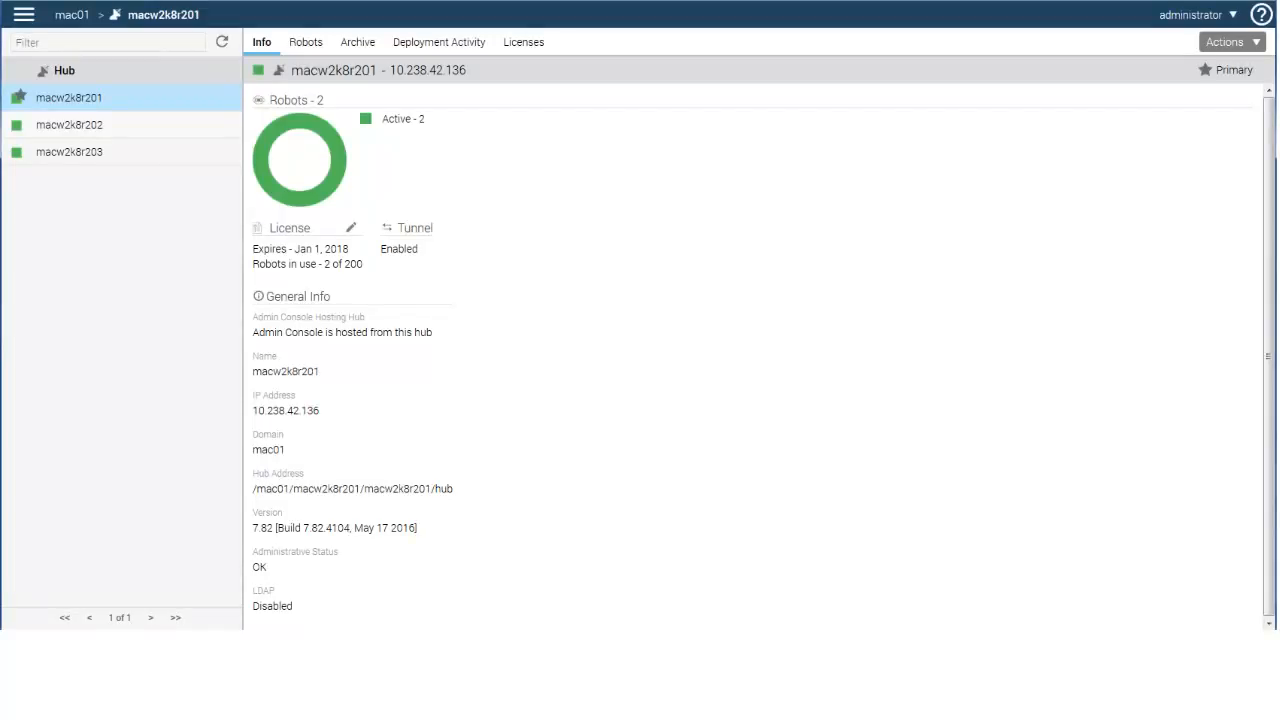
left_click(68, 124)
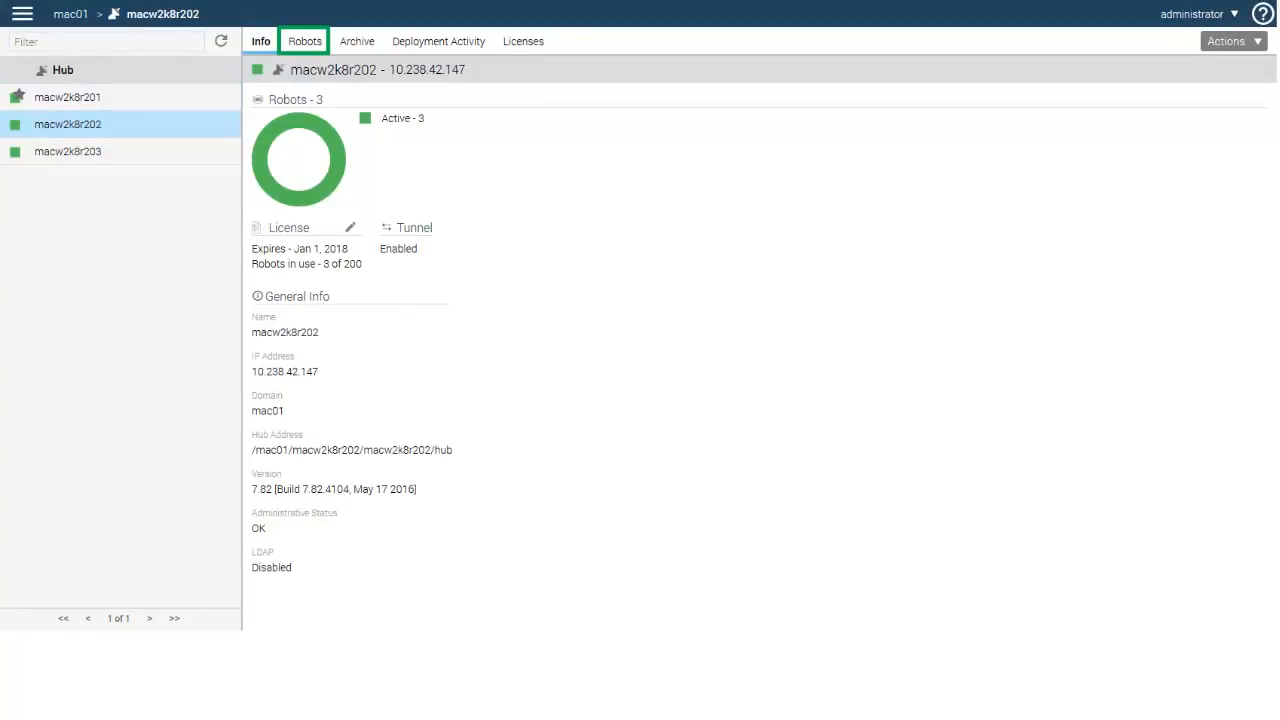
left_click(304, 40)
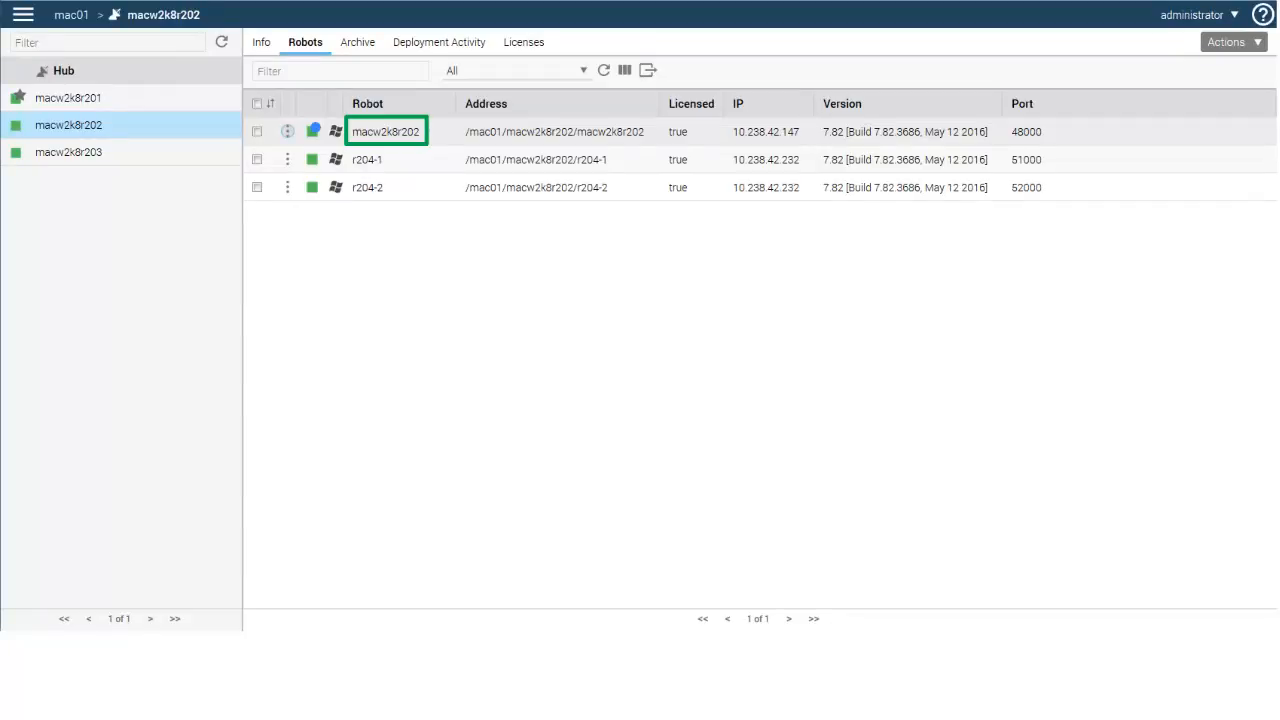
double_click(388, 132)
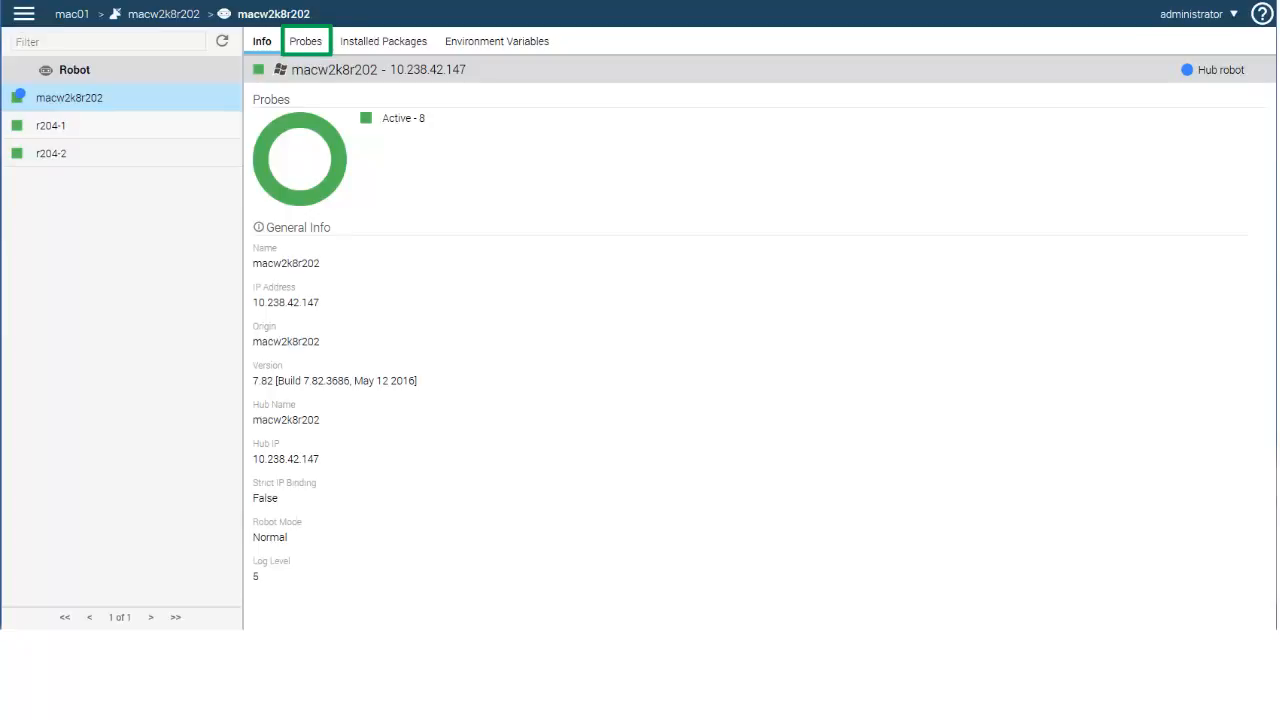
Step: List the robot's probes and bring up the hub probe's action menu
left_click(304, 40)
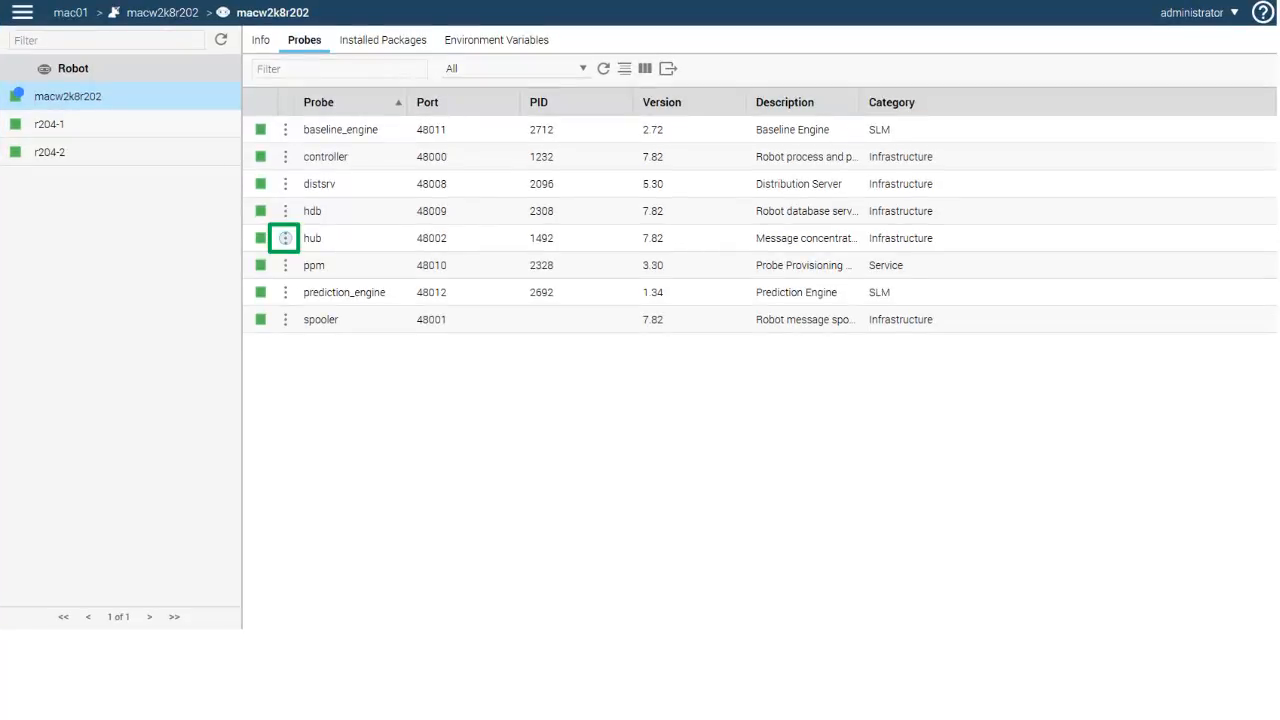
left_click(284, 238)
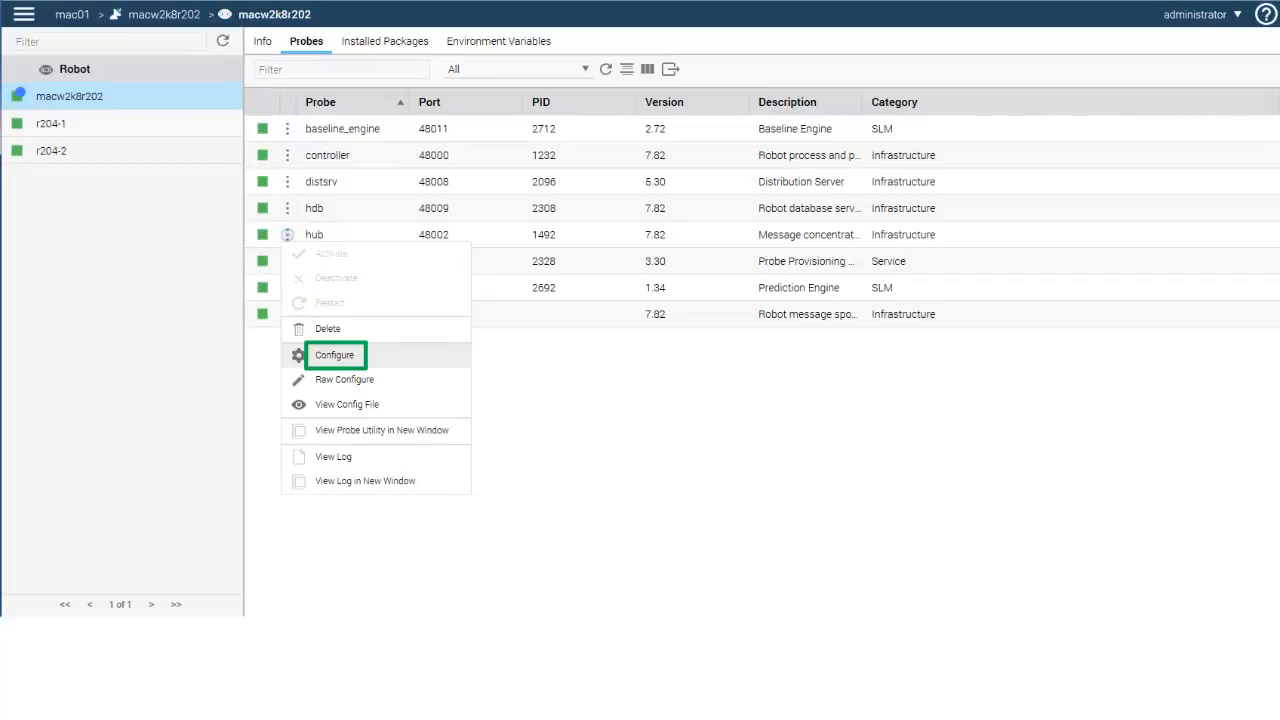
Step: Open the hub probe's configuration on its Queue List settings
left_click(334, 356)
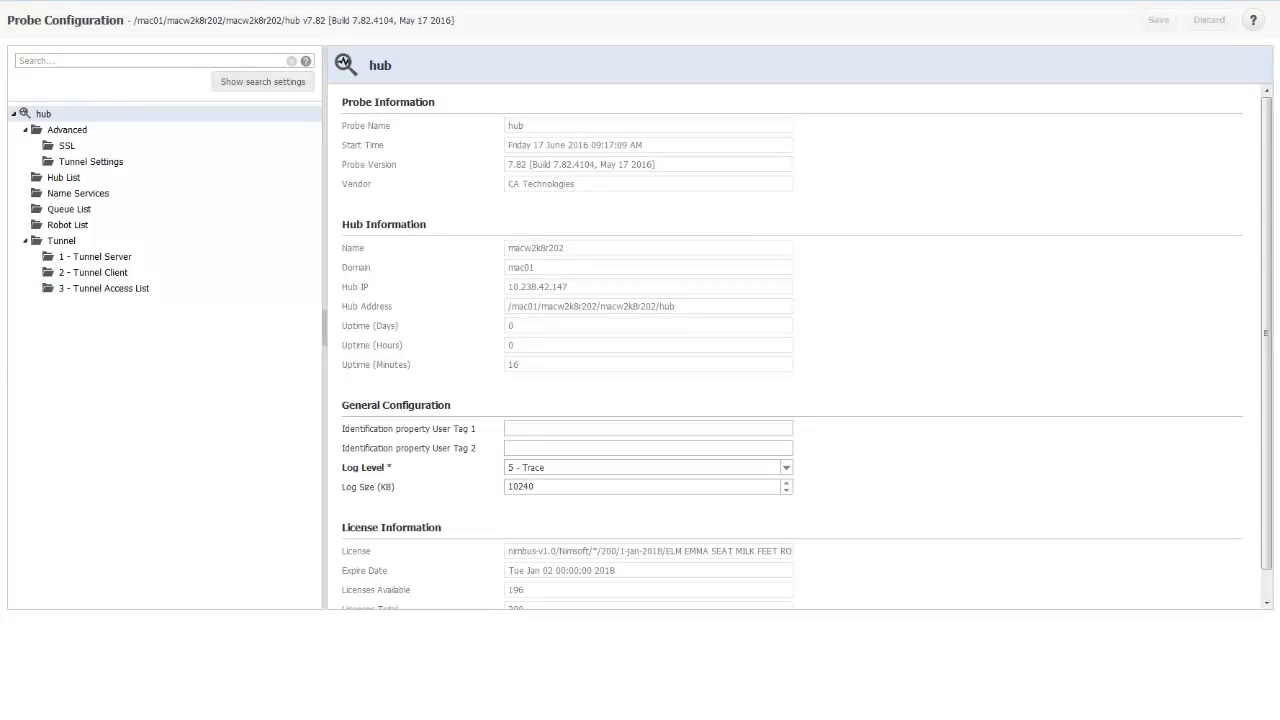
left_click(68, 208)
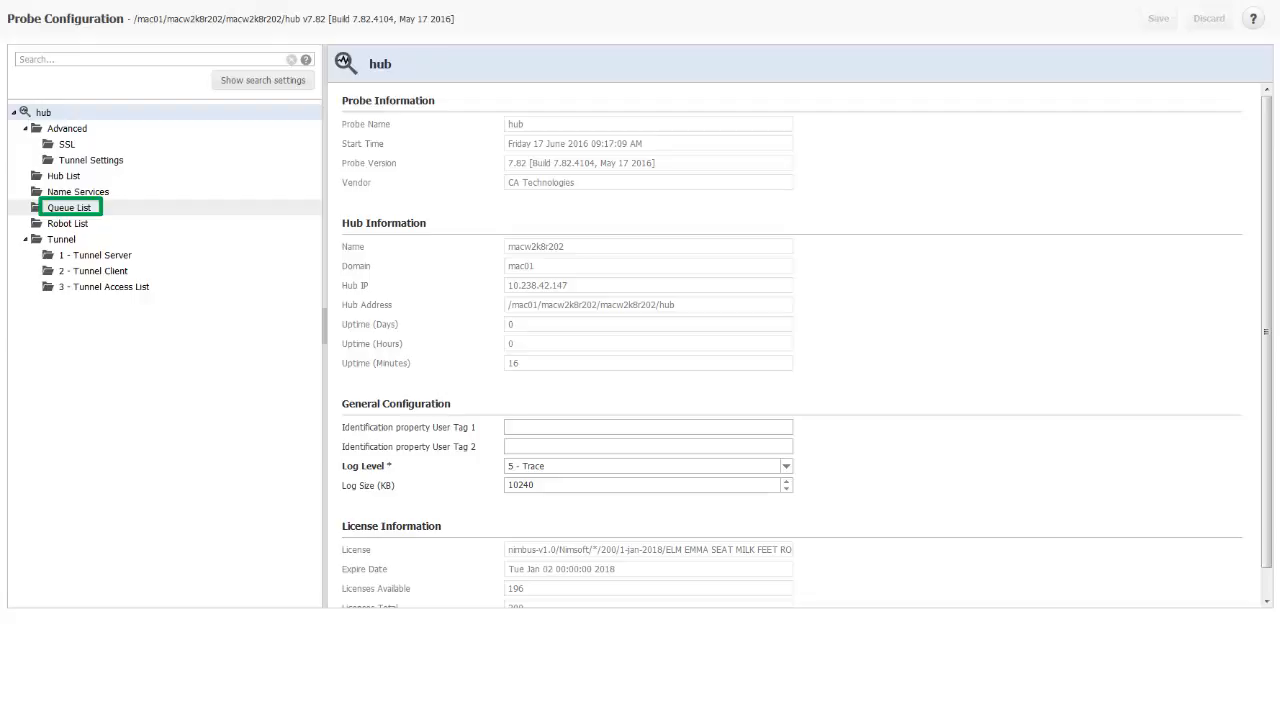
left_click(68, 206)
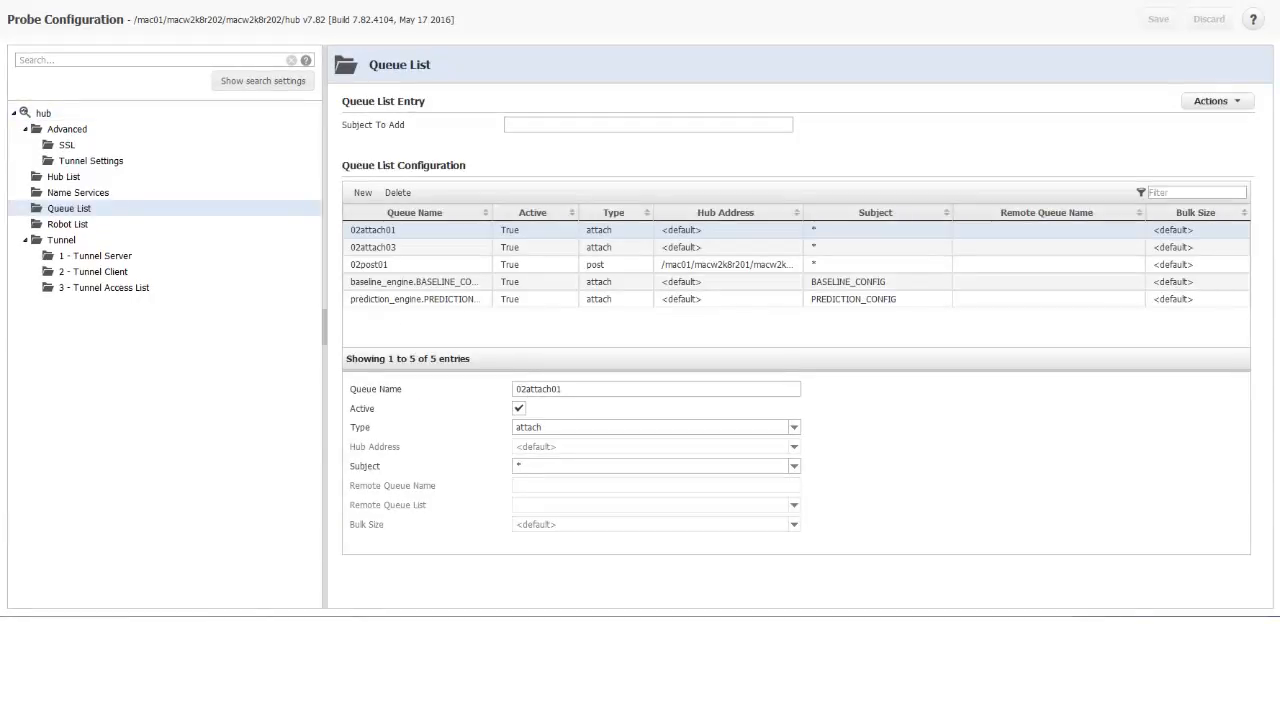
Step: Add subject A_BIG_SUBJECT to the queue subject list via Actions
left_click(792, 468)
type("A_BIG_SUBJECT")
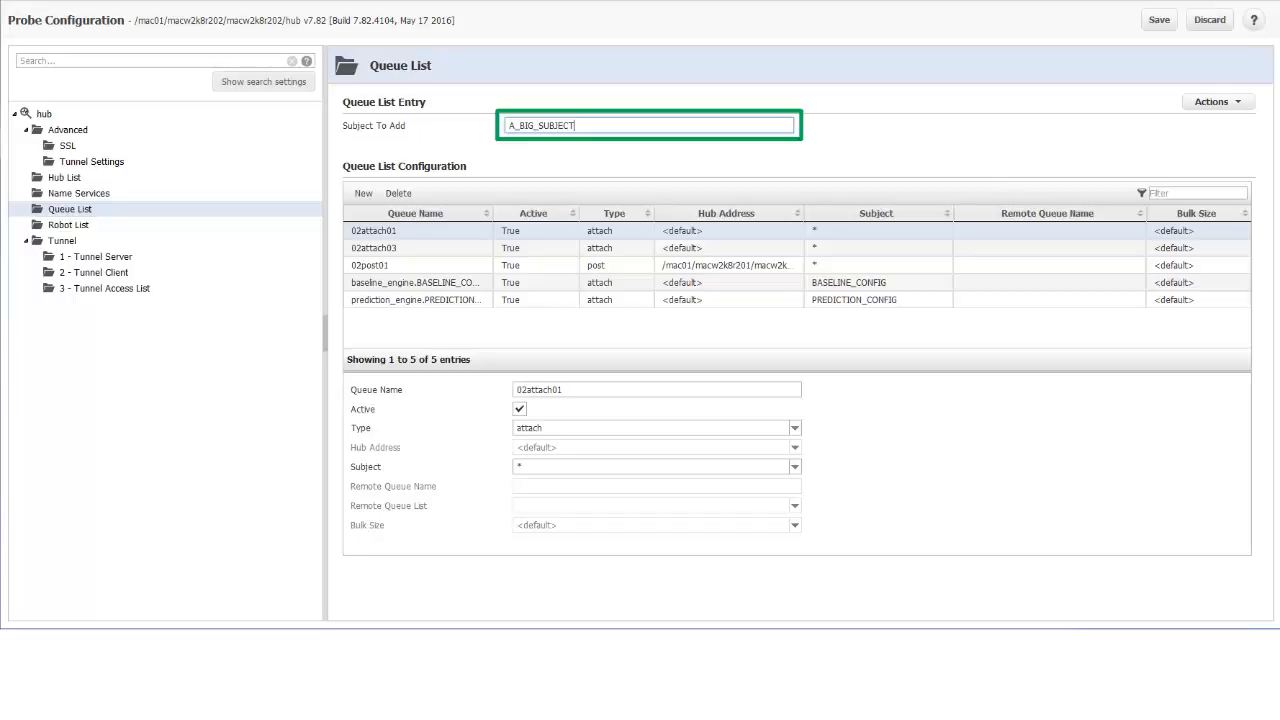
left_click(1212, 100)
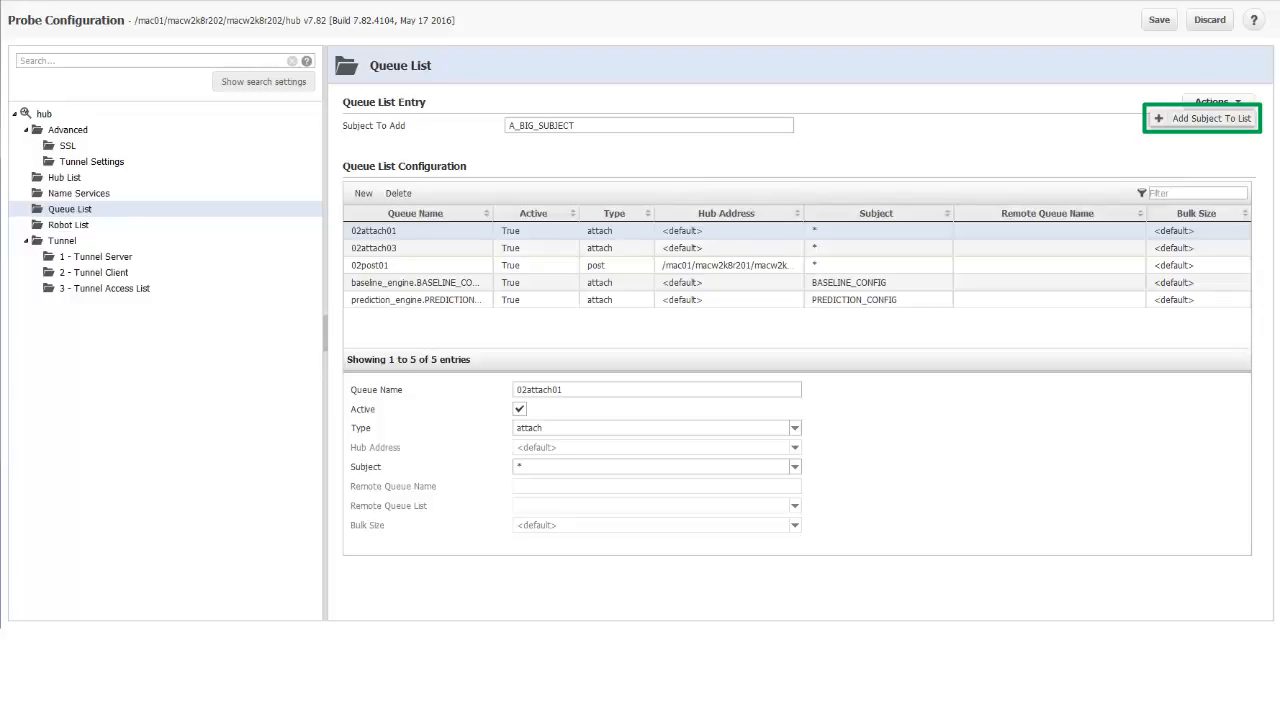
left_click(1200, 120)
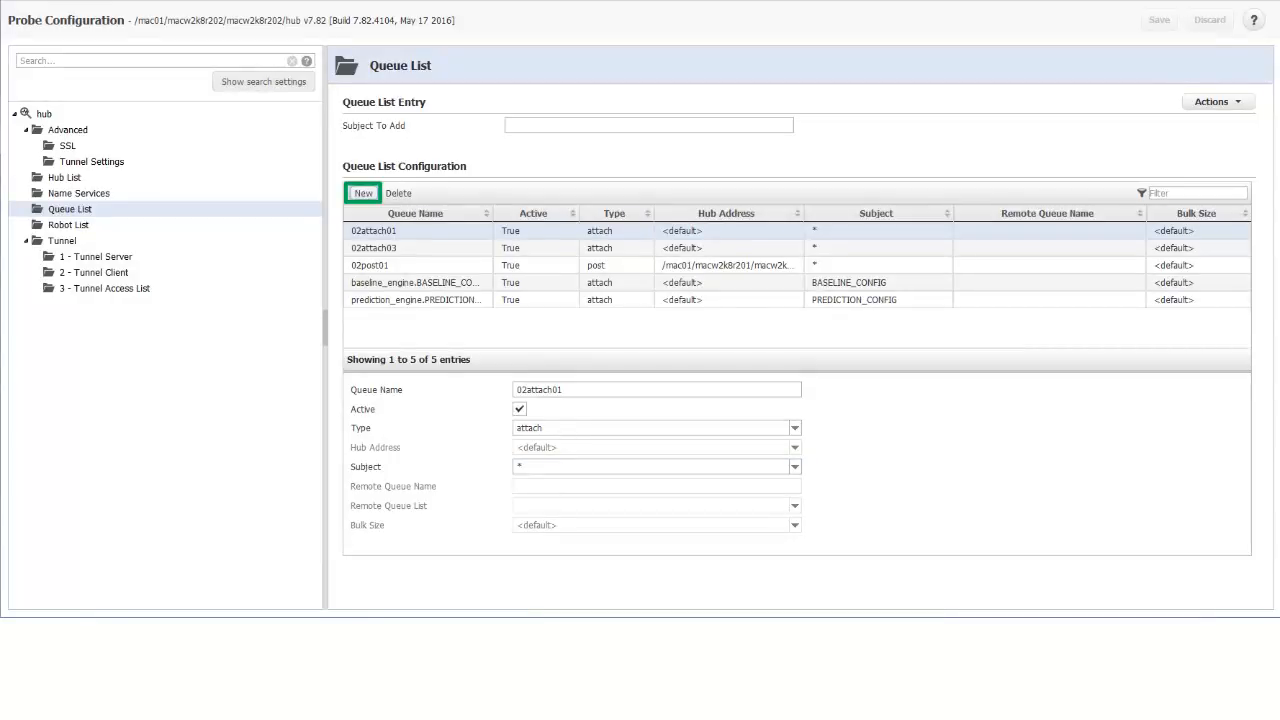
Step: Create a new queue entry named My Producer Attach Q of type attach
left_click(362, 192)
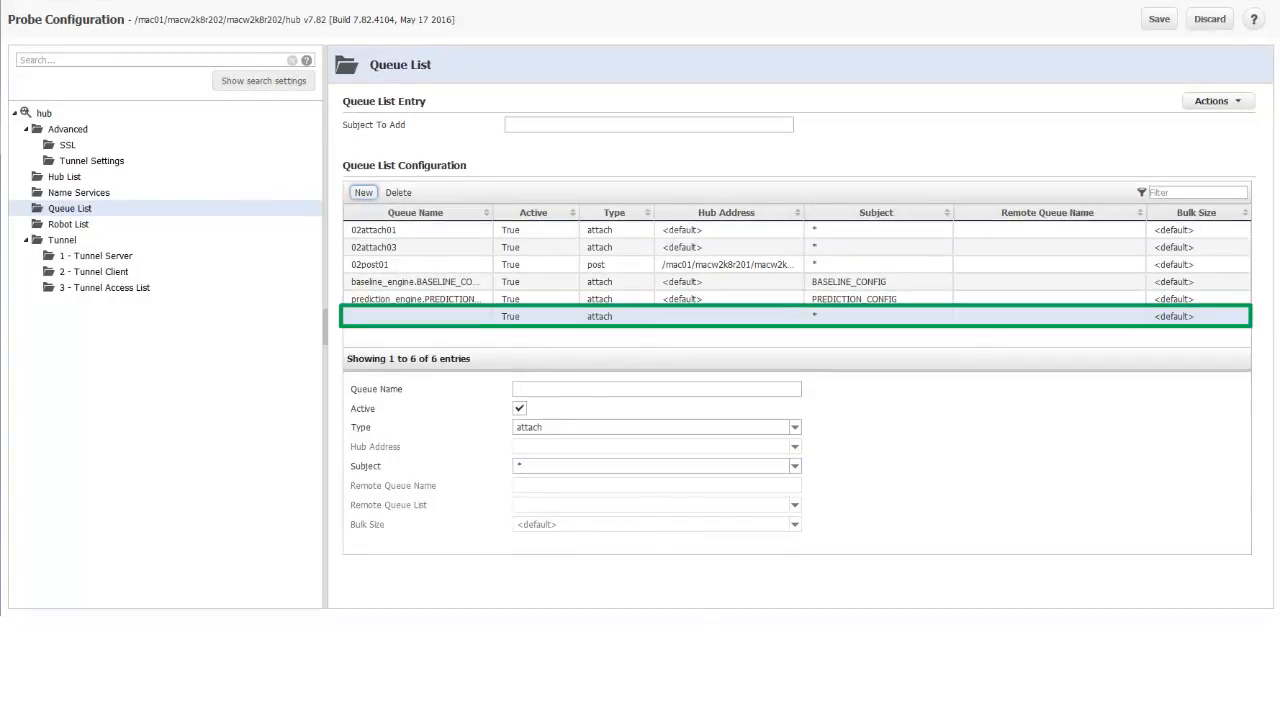
type("My Producer Attach Q")
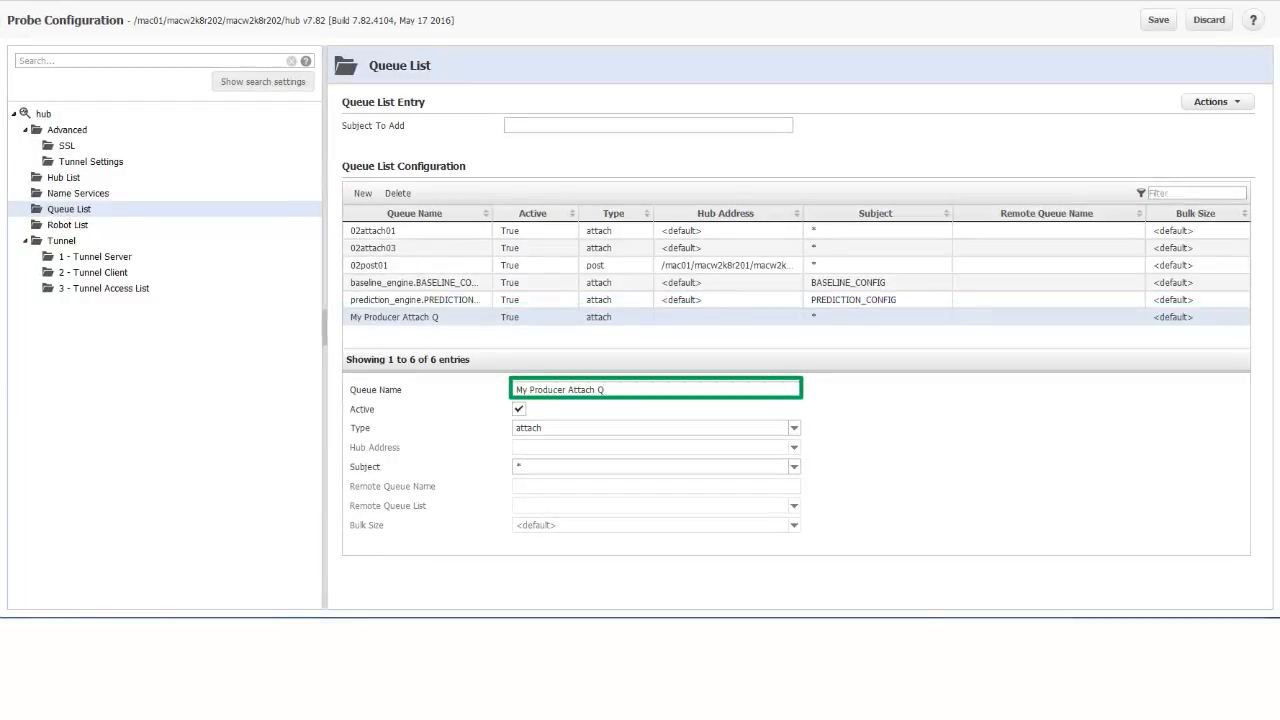
left_click(520, 408)
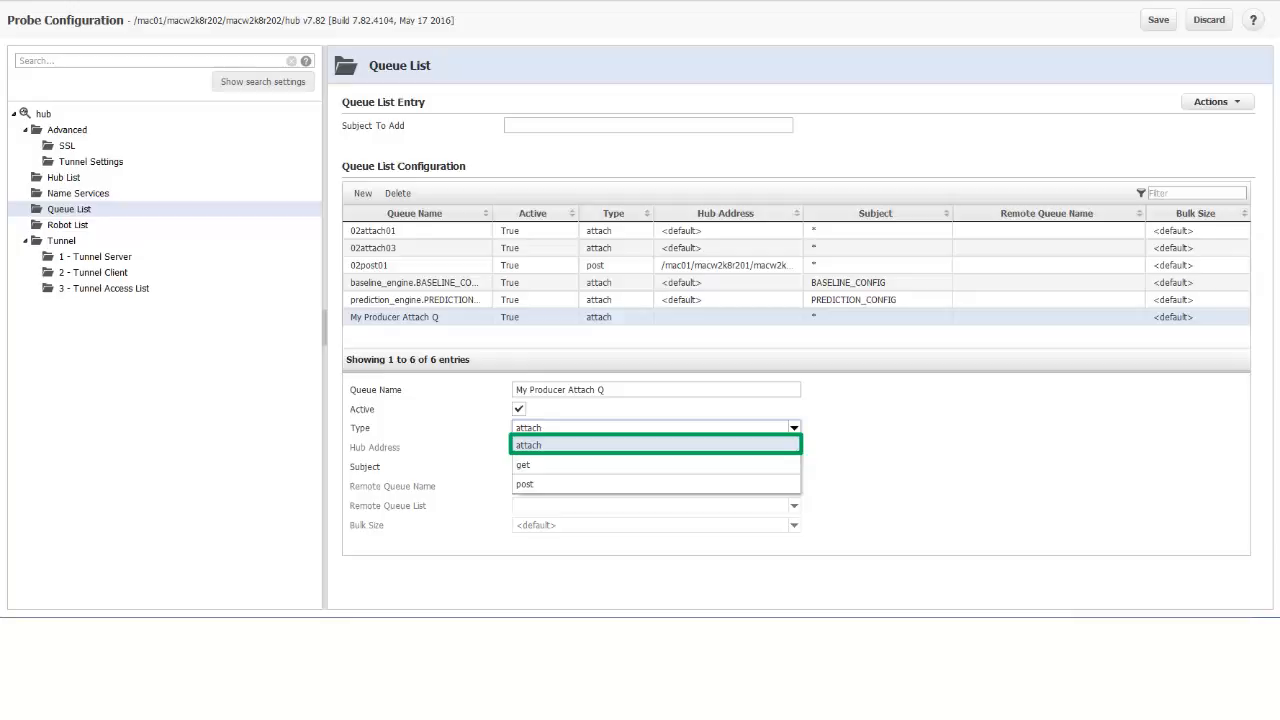
left_click(568, 444)
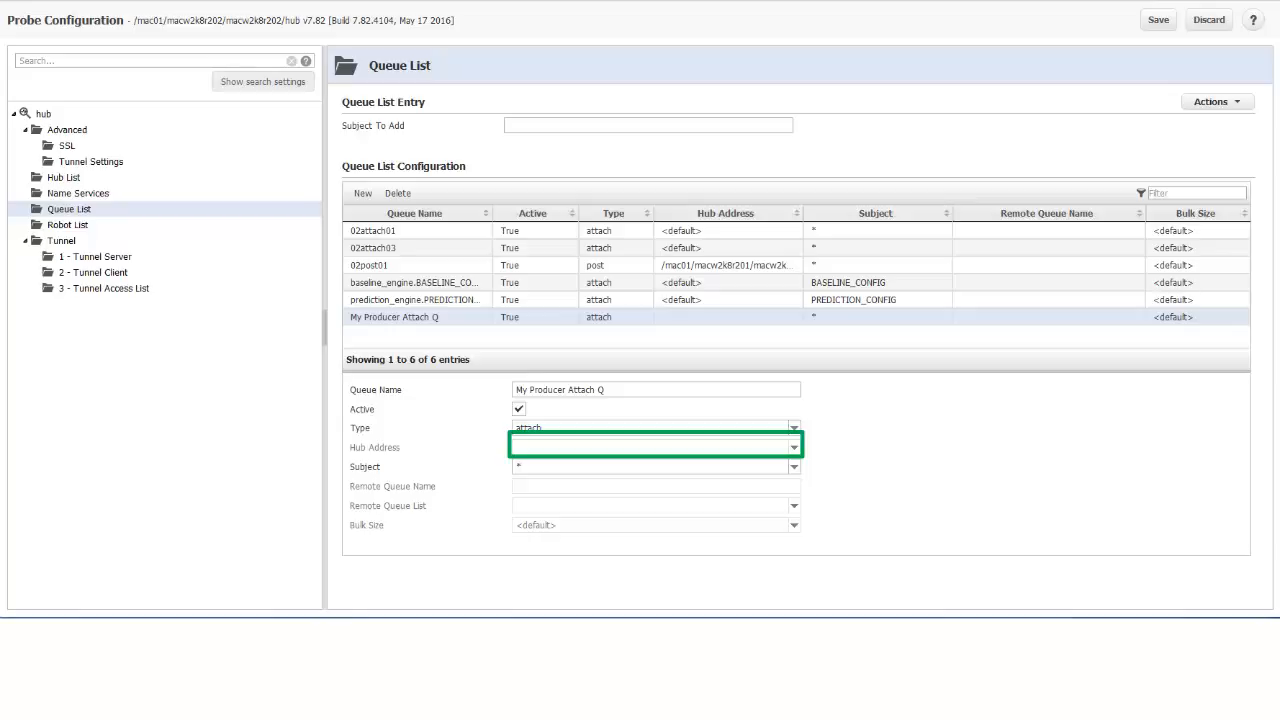
left_click(792, 466)
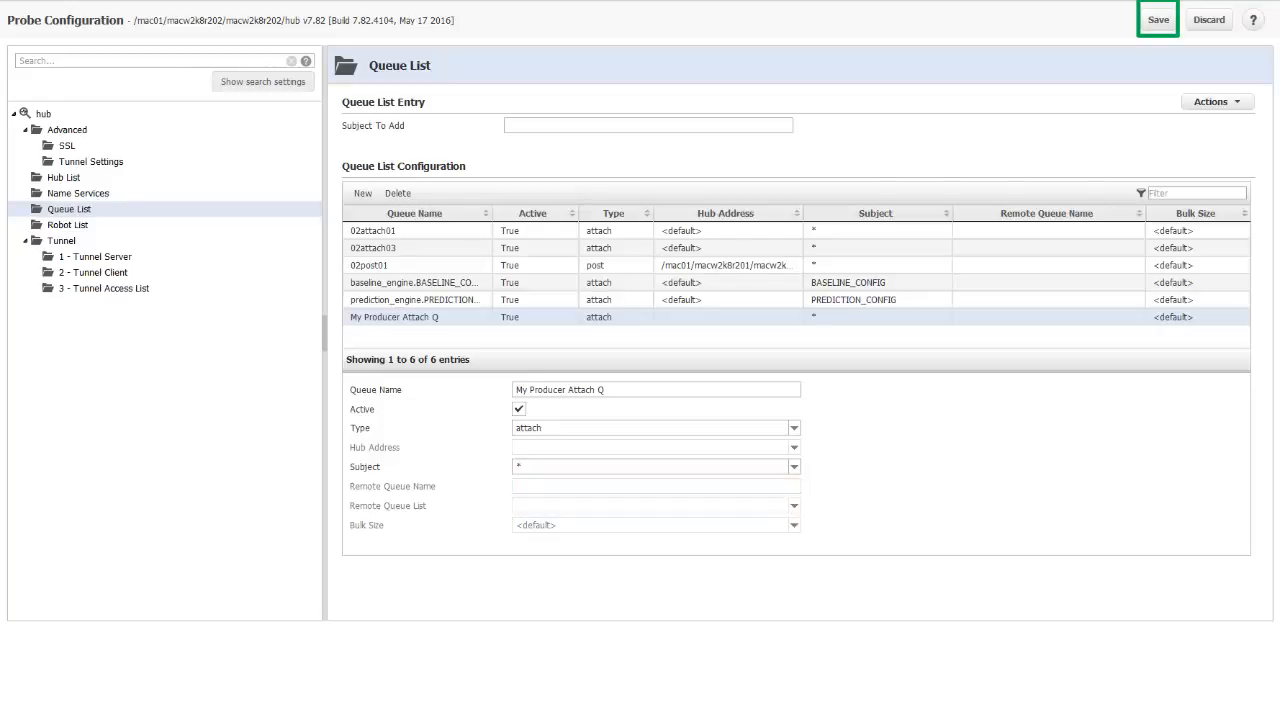
Step: Save the hub configuration and acknowledge the success message
left_click(1156, 20)
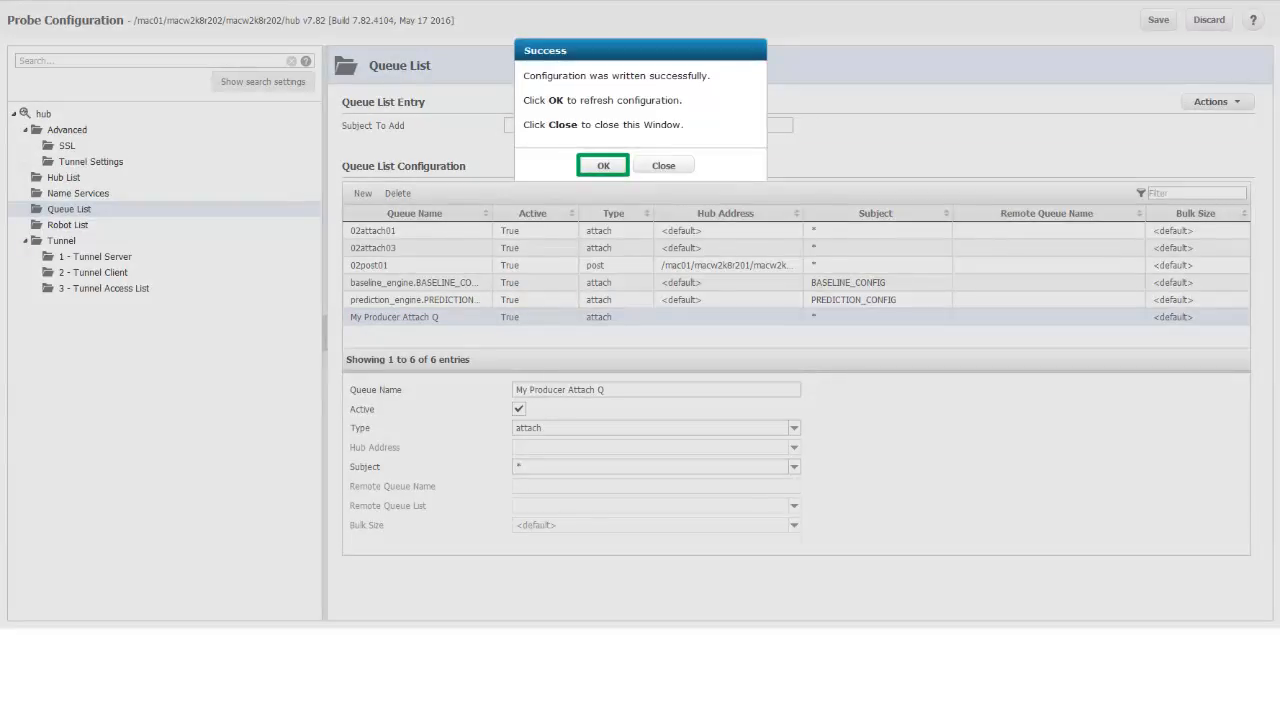
left_click(604, 164)
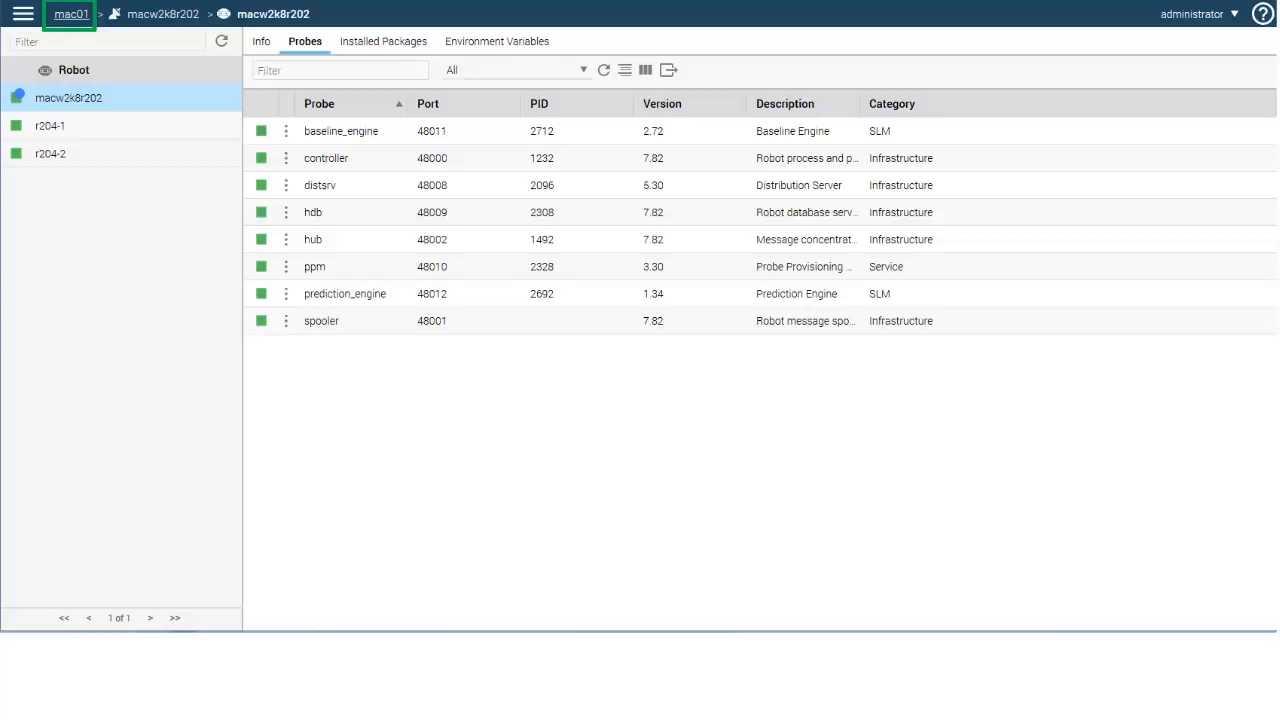
Step: Go back up, then open the hub probe configuration on macw2k8r201 at its Queue List
left_click(70, 18)
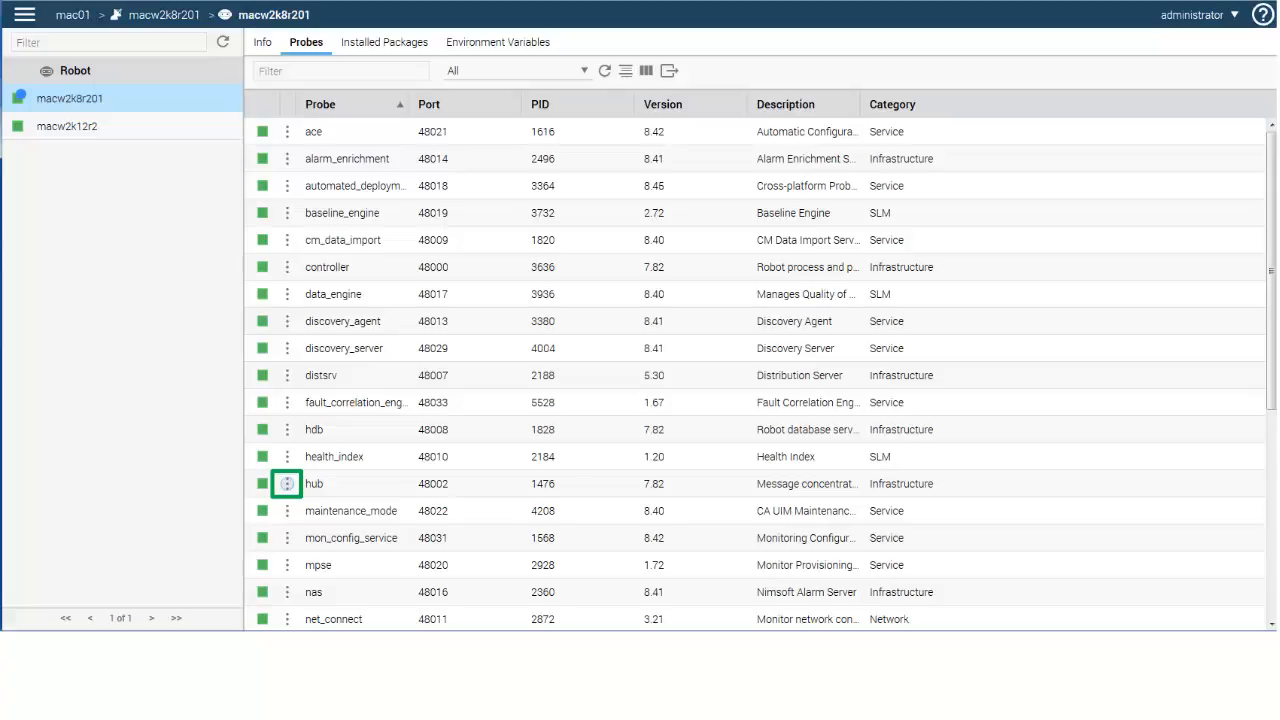
left_click(286, 482)
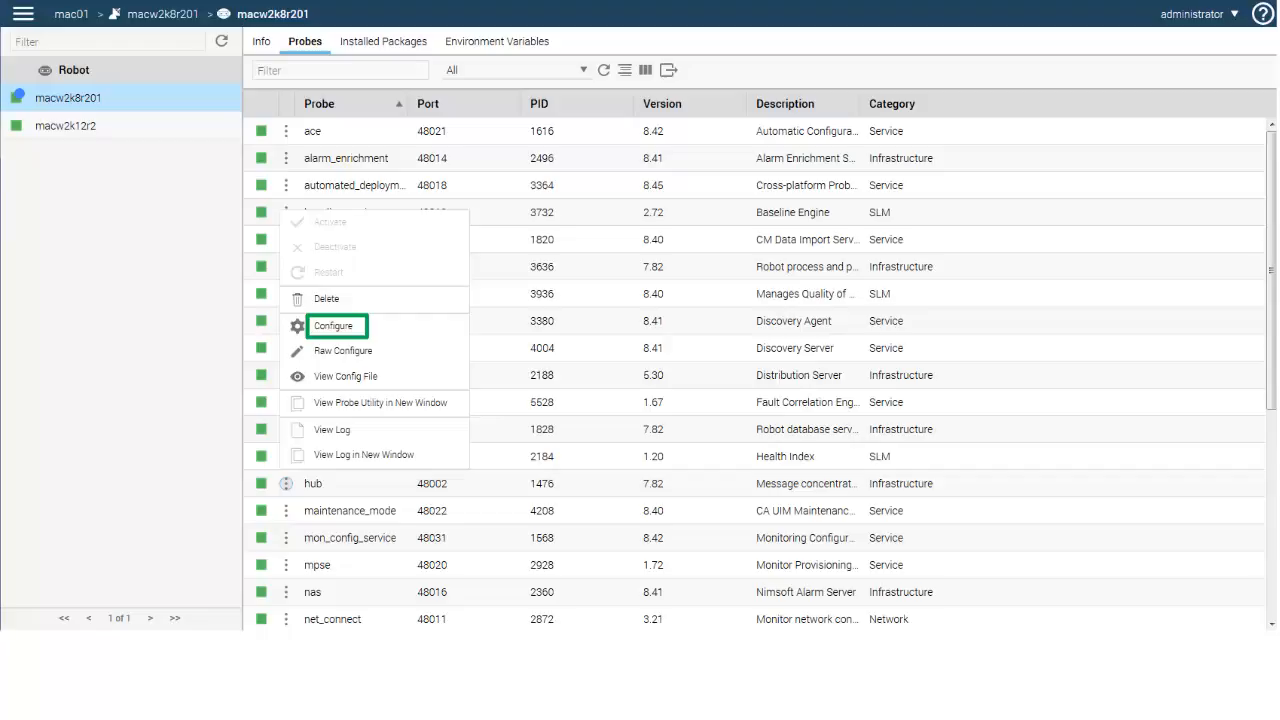
left_click(332, 324)
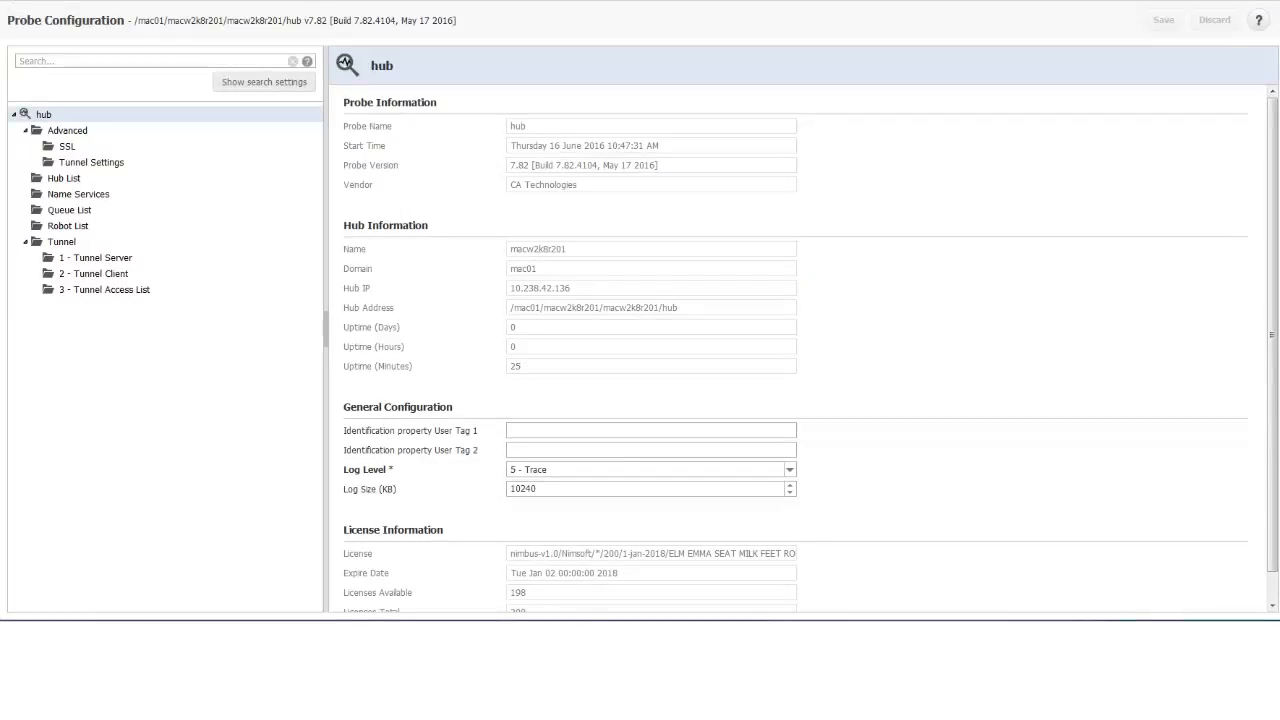
left_click(68, 210)
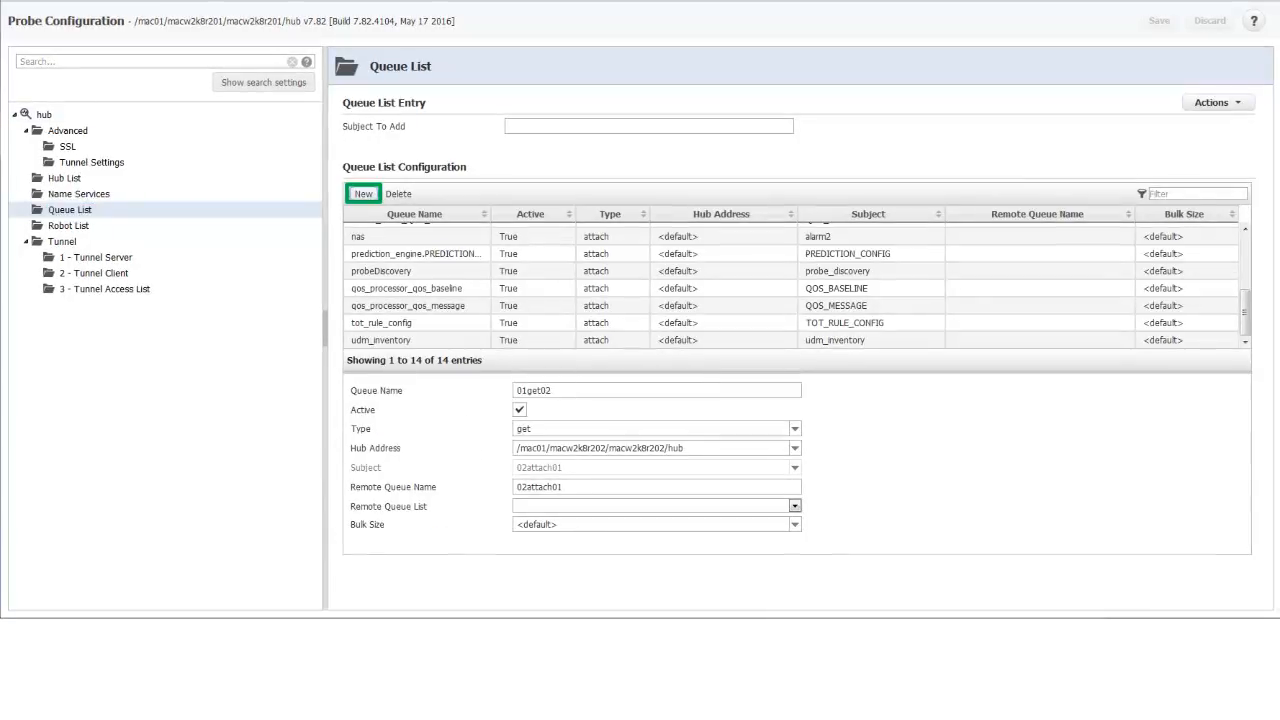
Step: Create a new active queue named My Consumer Get Q of type get
left_click(364, 192)
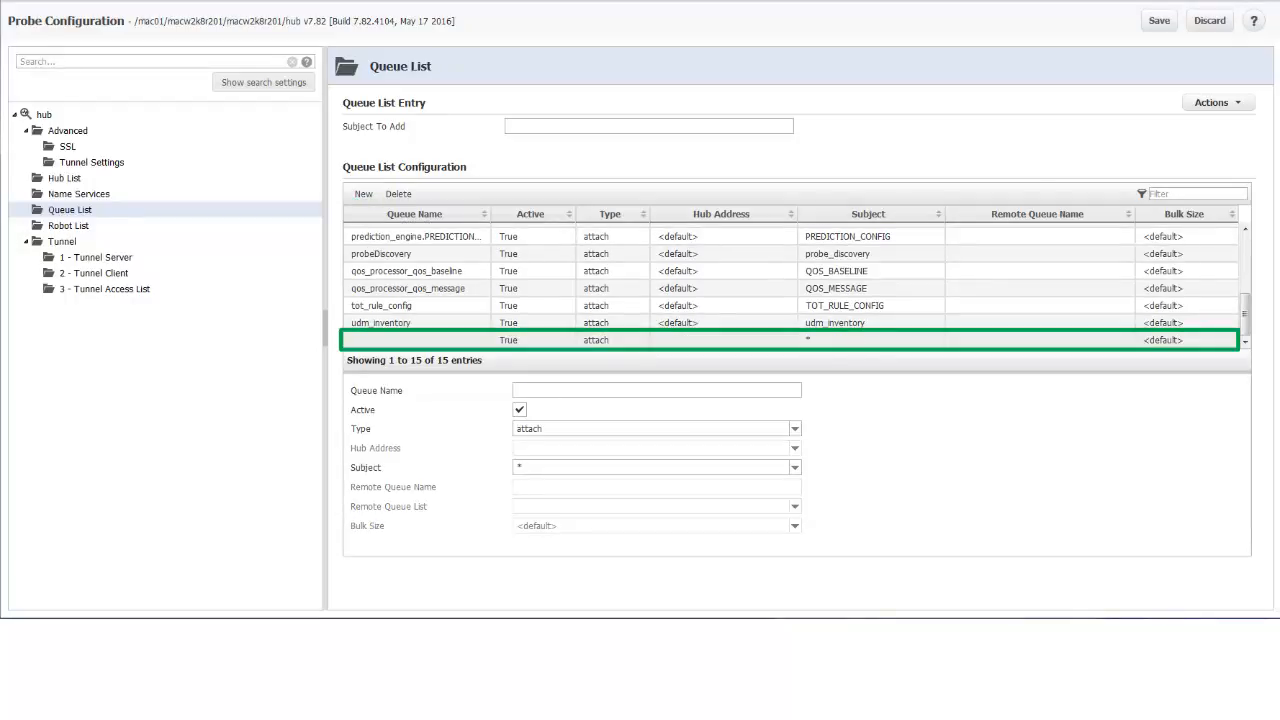
type("My Consumer Get Q")
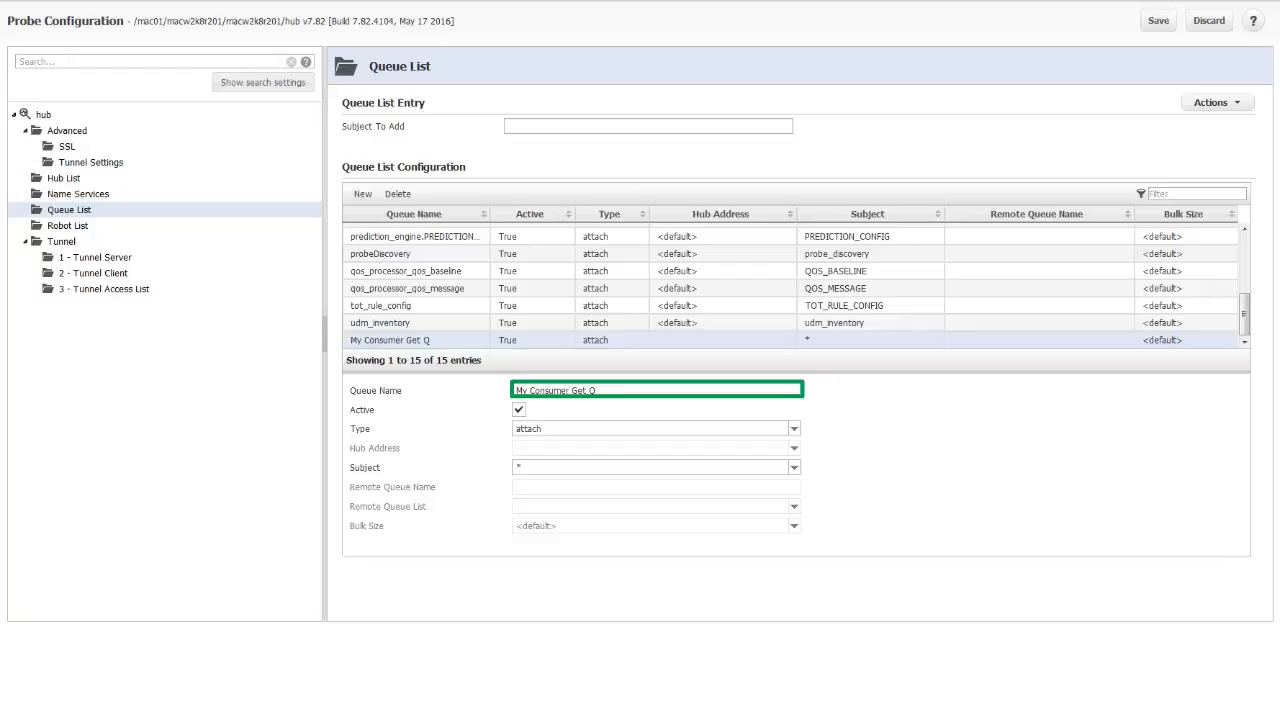
left_click(518, 410)
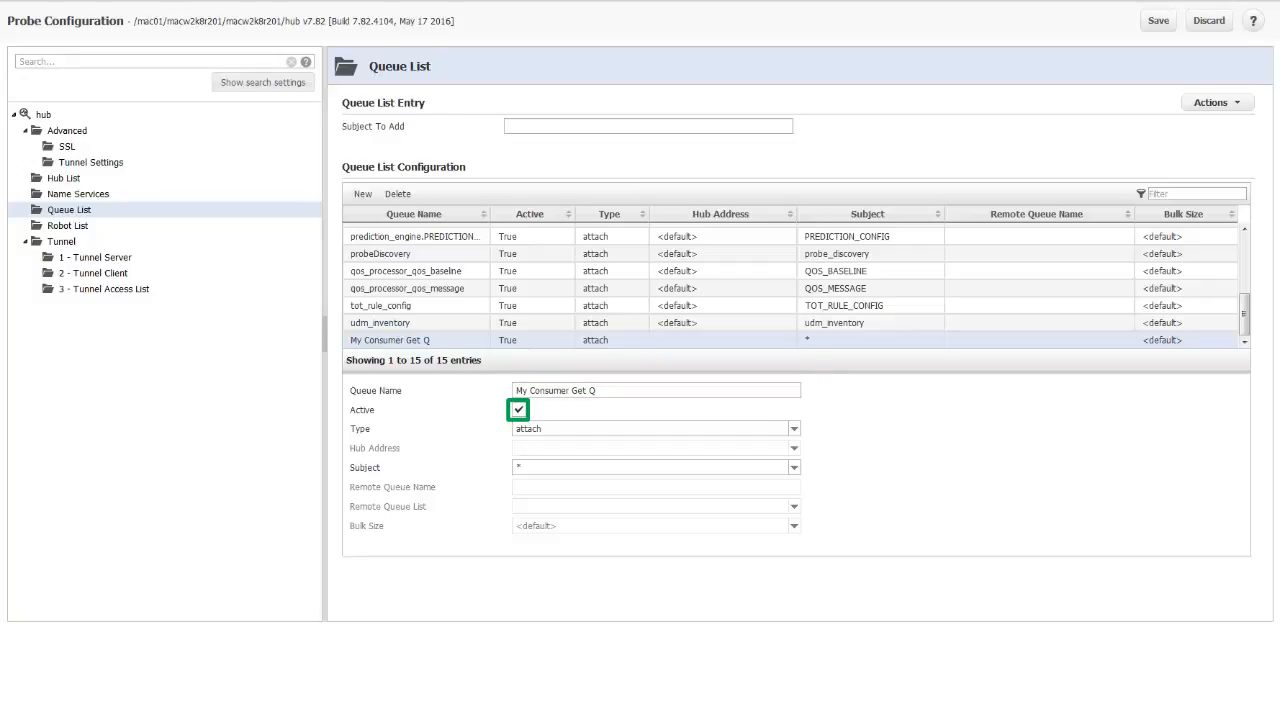
left_click(792, 428)
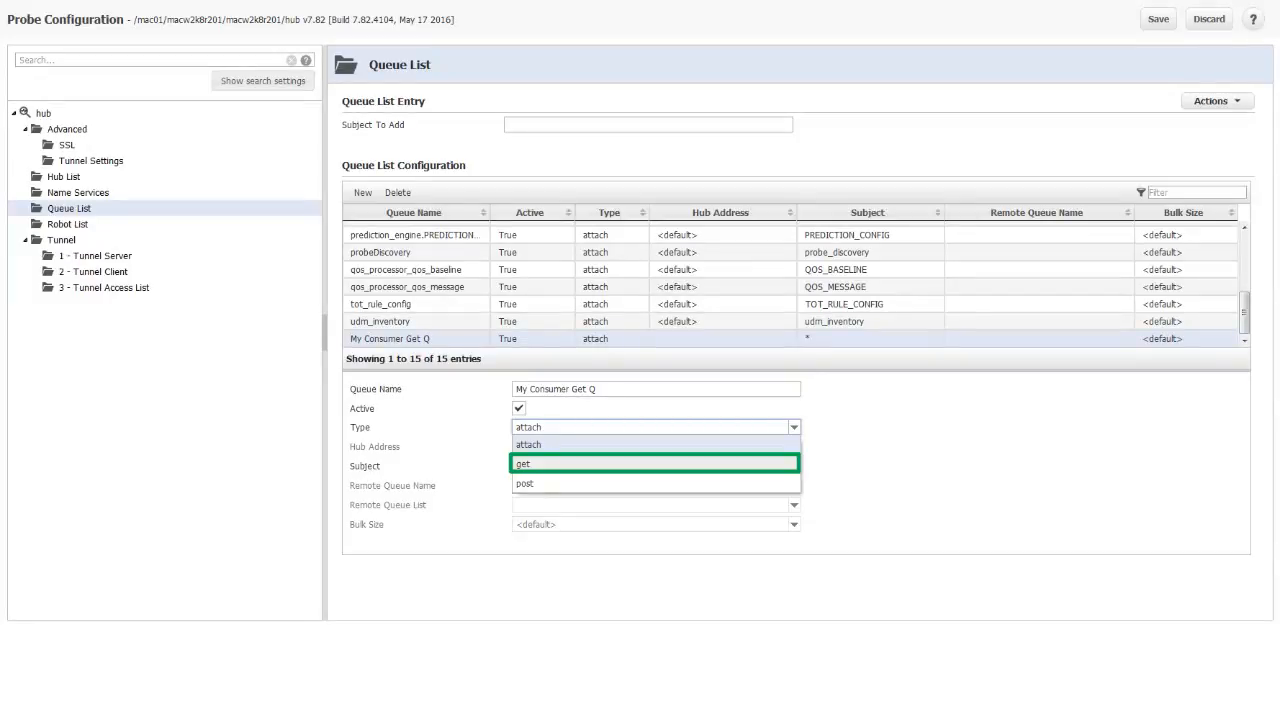
left_click(524, 464)
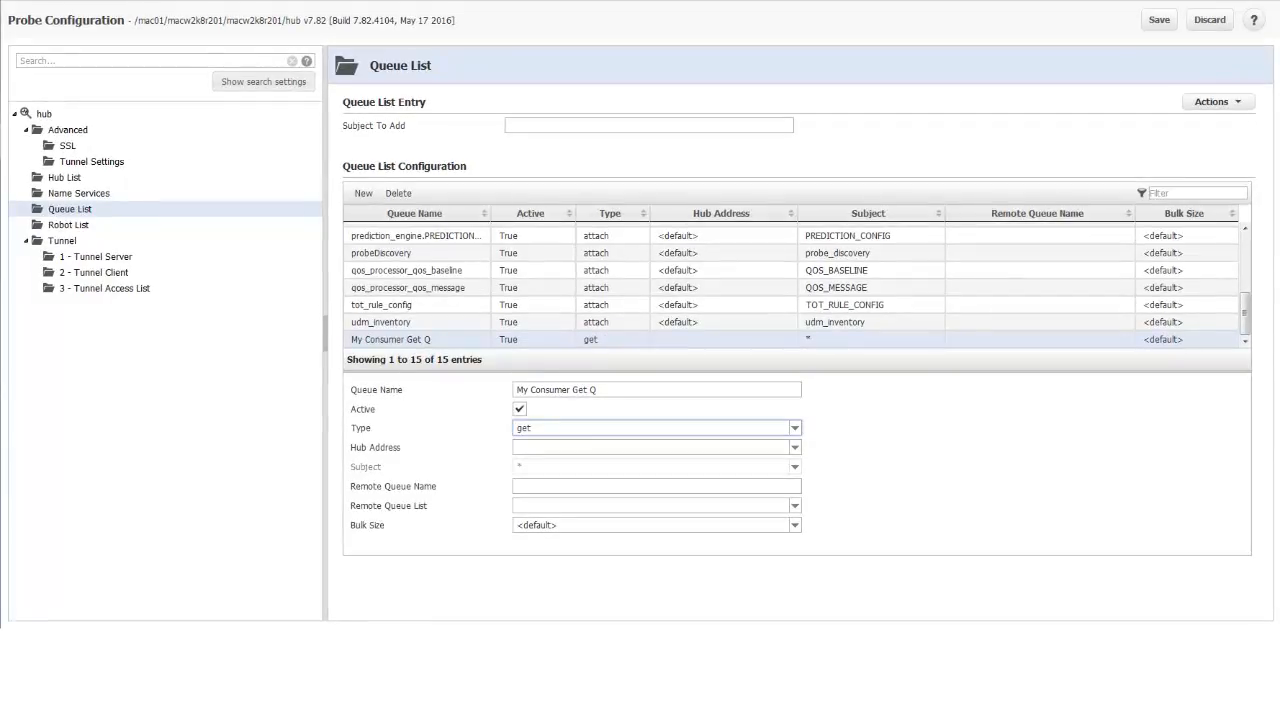
Step: Point it at hub macw2k8r202 with remote queue name My Producer Attach Q
left_click(792, 448)
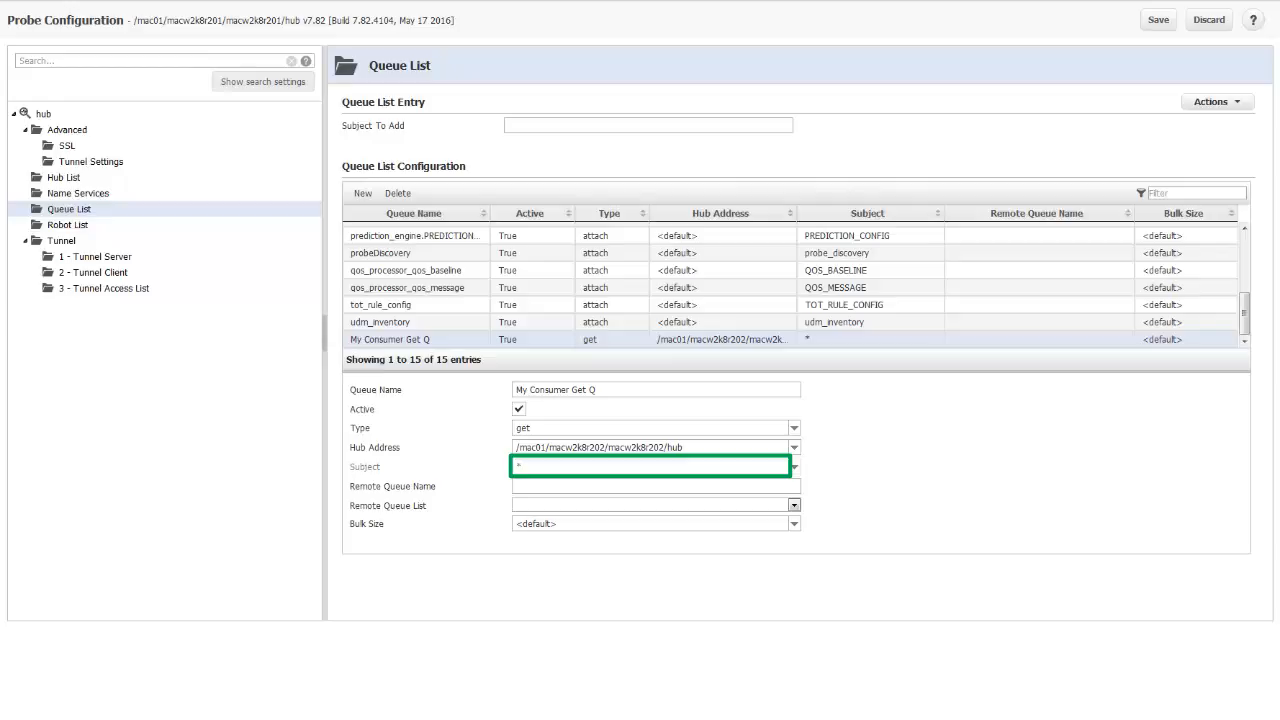
type("My Producer Attach Q")
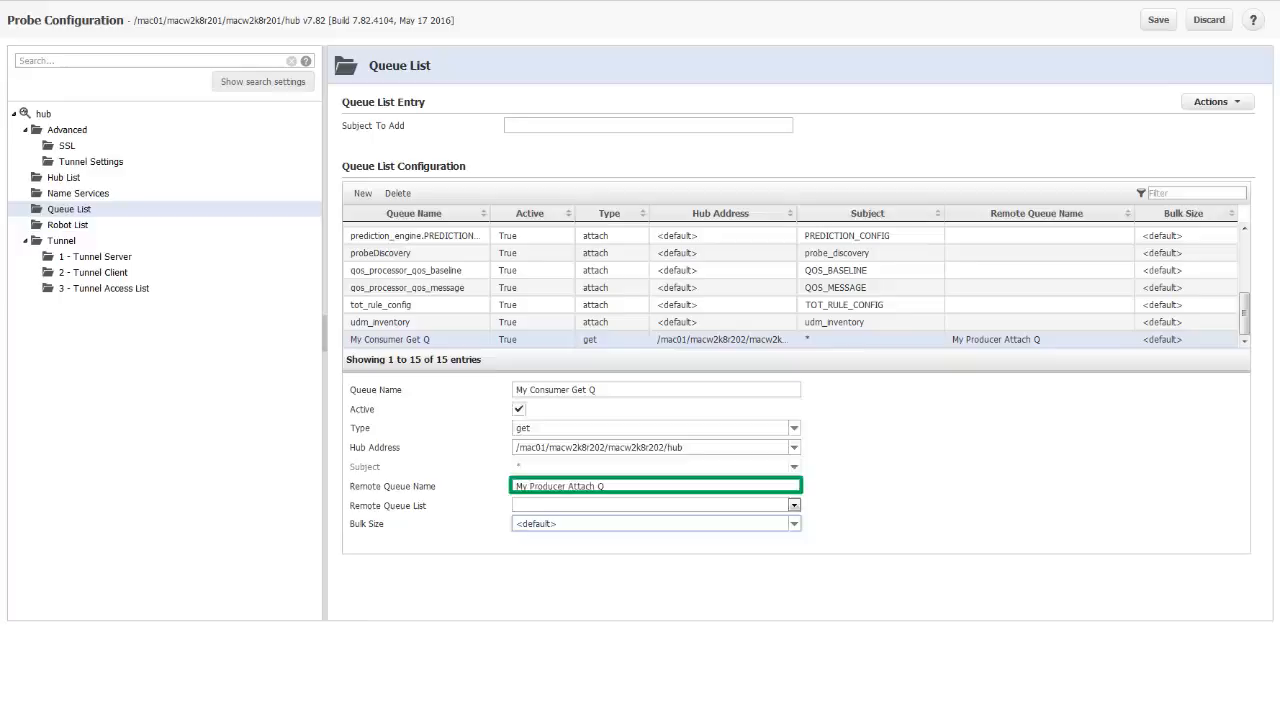
left_click(792, 524)
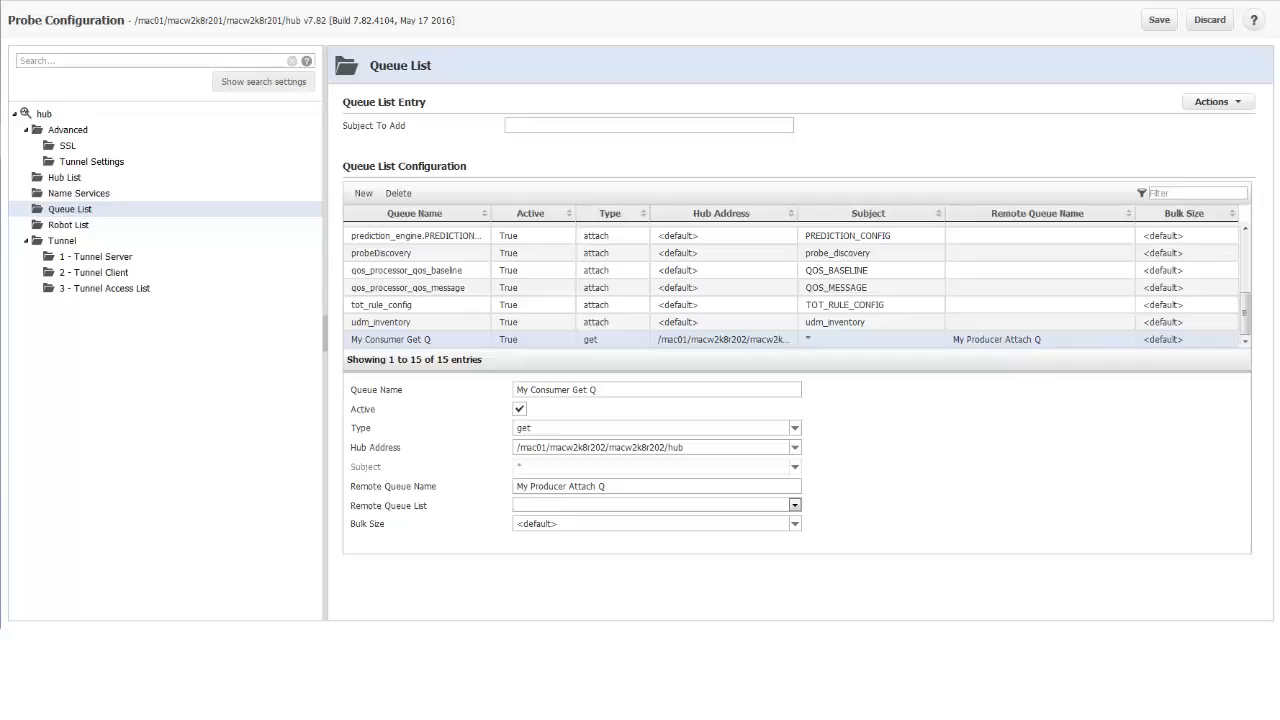
mouse_move(1156, 20)
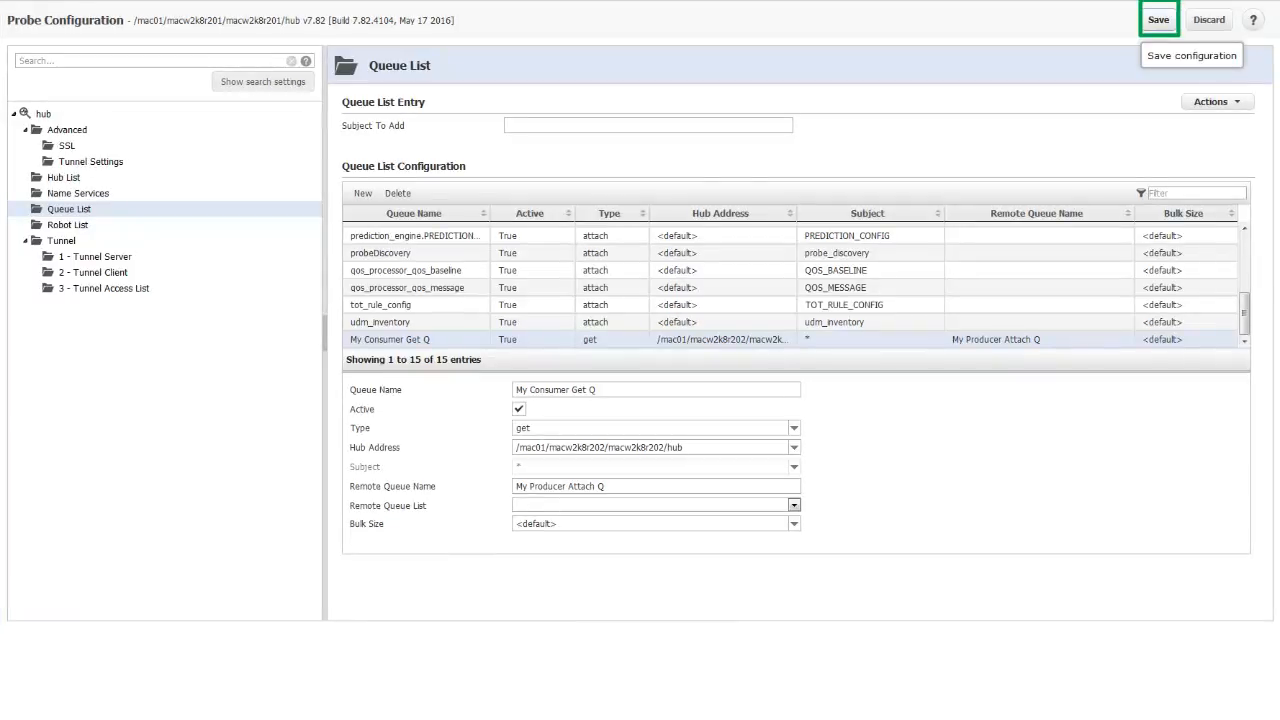
Step: Save the queue list configuration and acknowledge the success message
left_click(1156, 20)
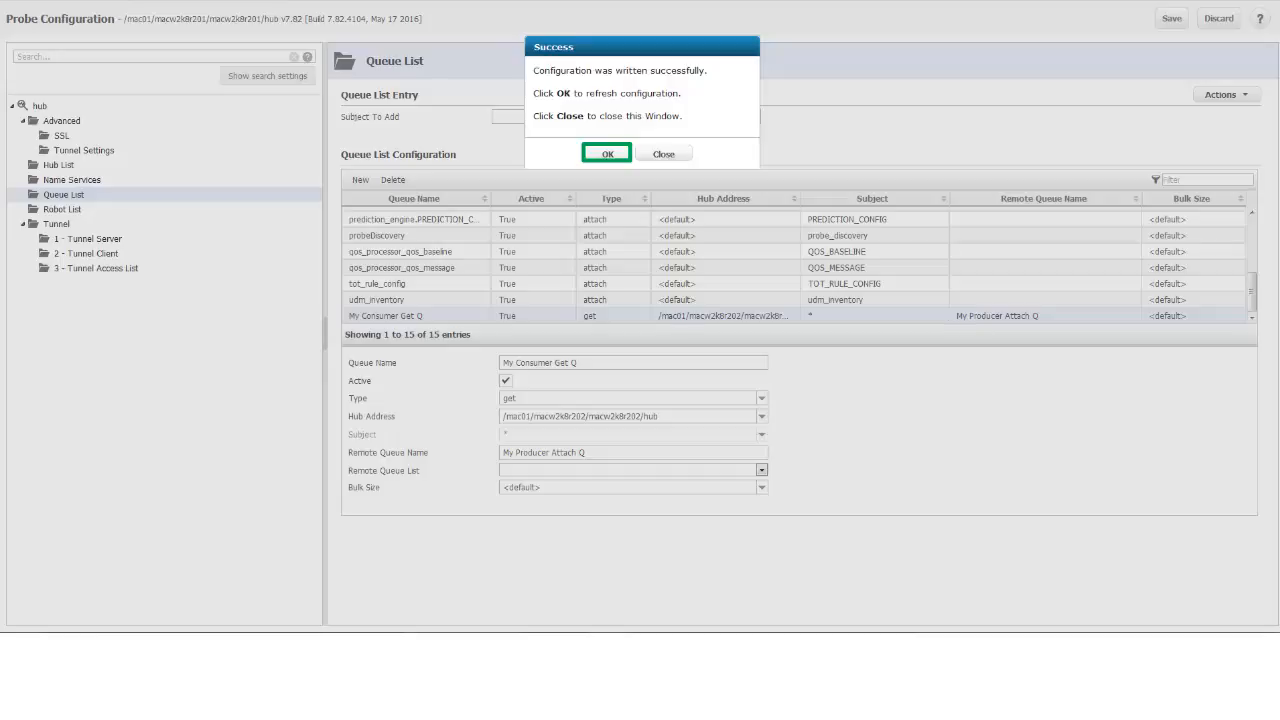
left_click(608, 152)
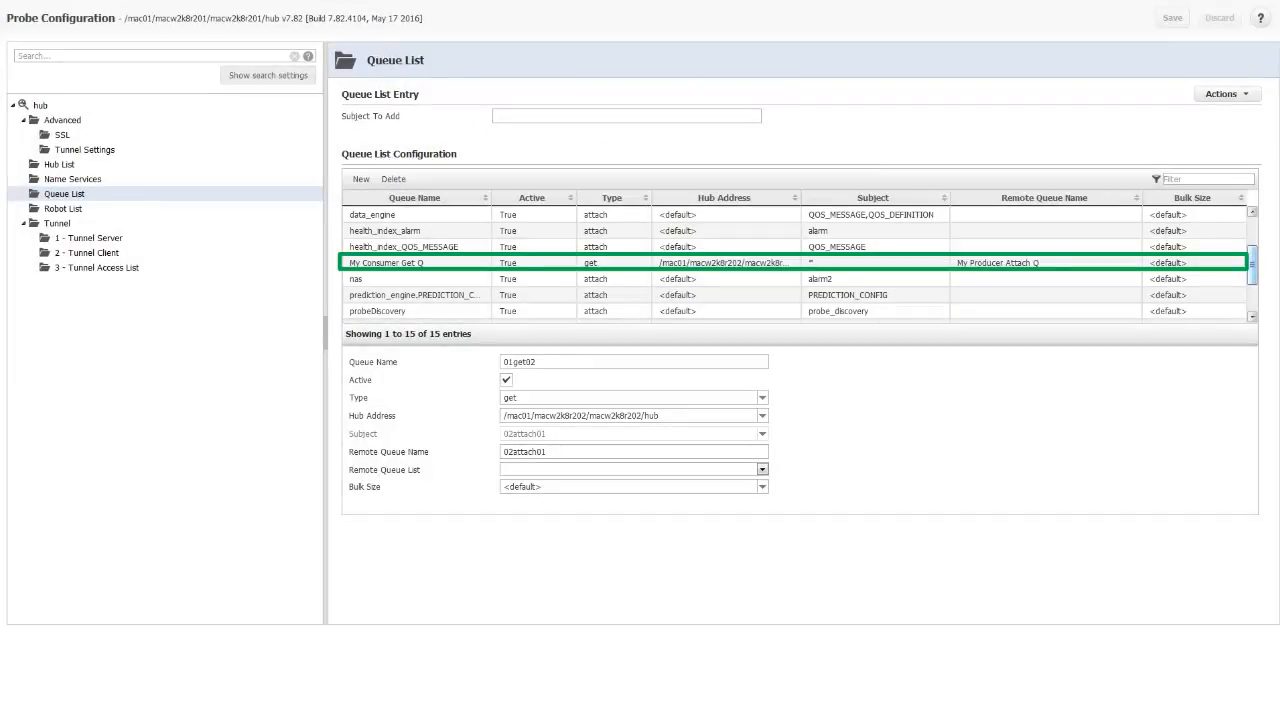